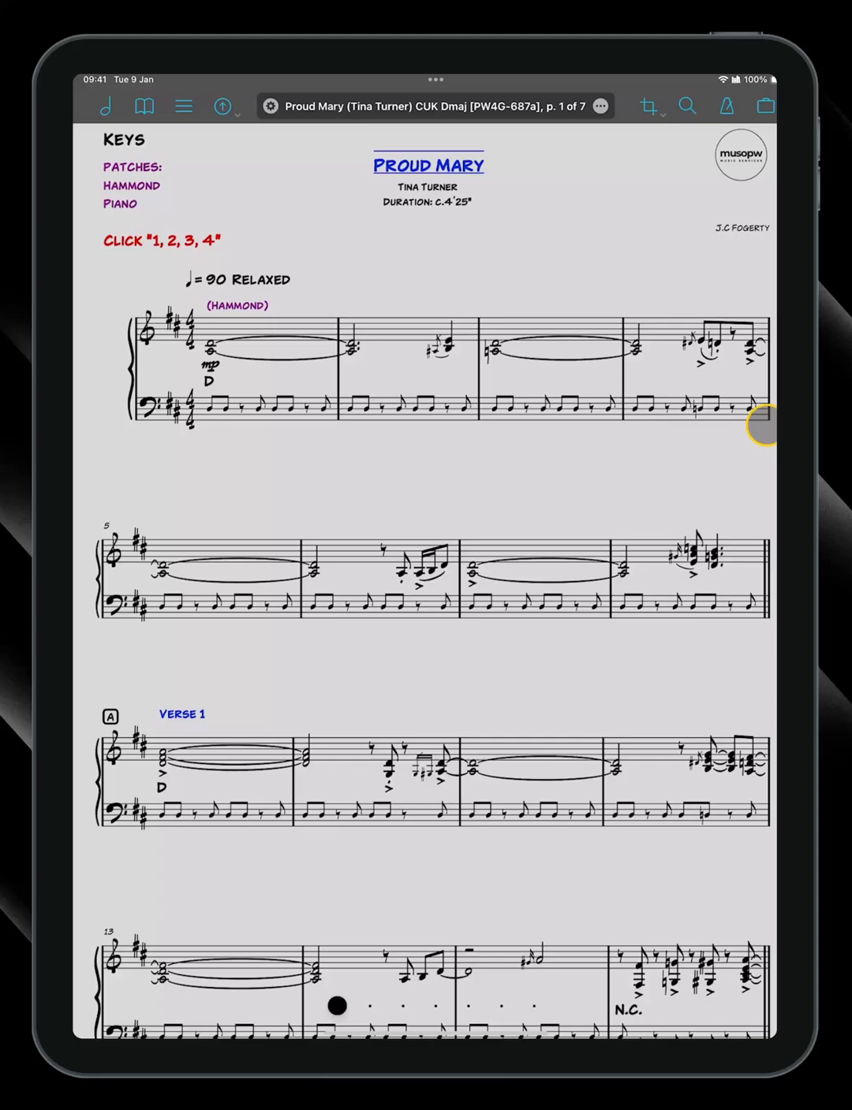
Show the library list, start and cancel a new library name prompt, and scroll the list
click(104, 104)
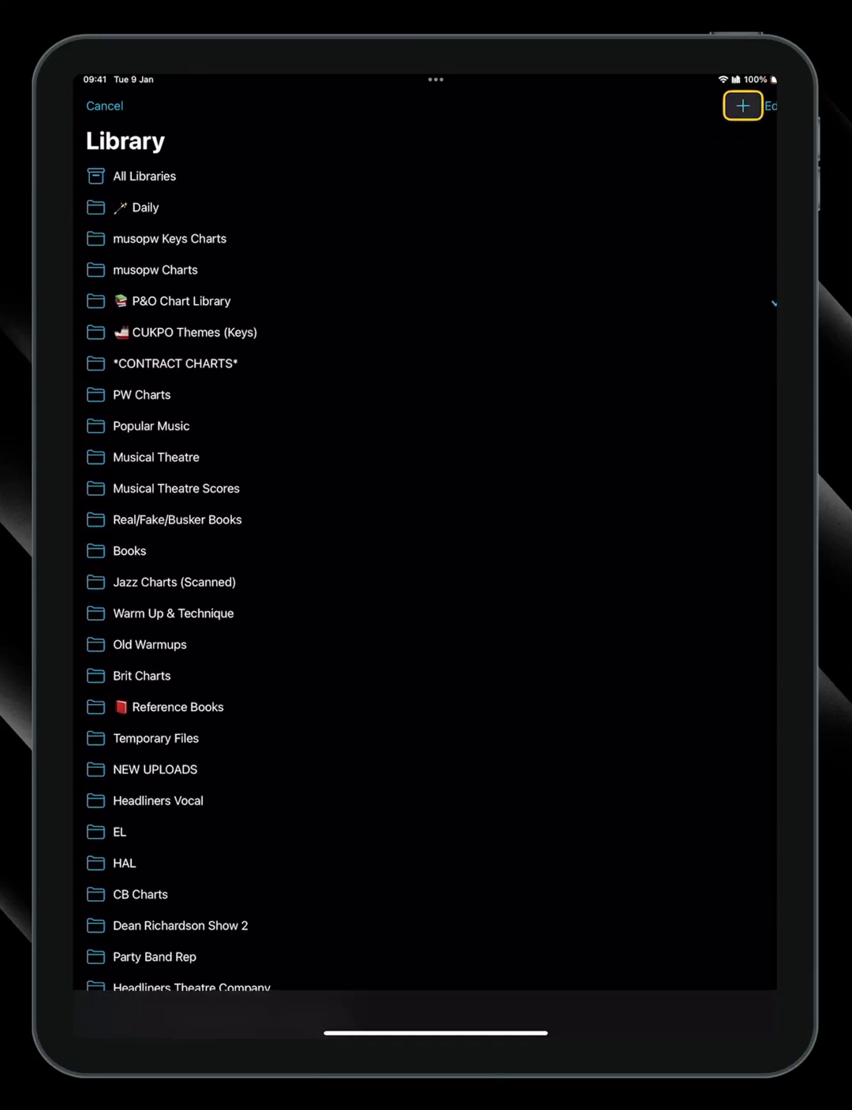
click(741, 105)
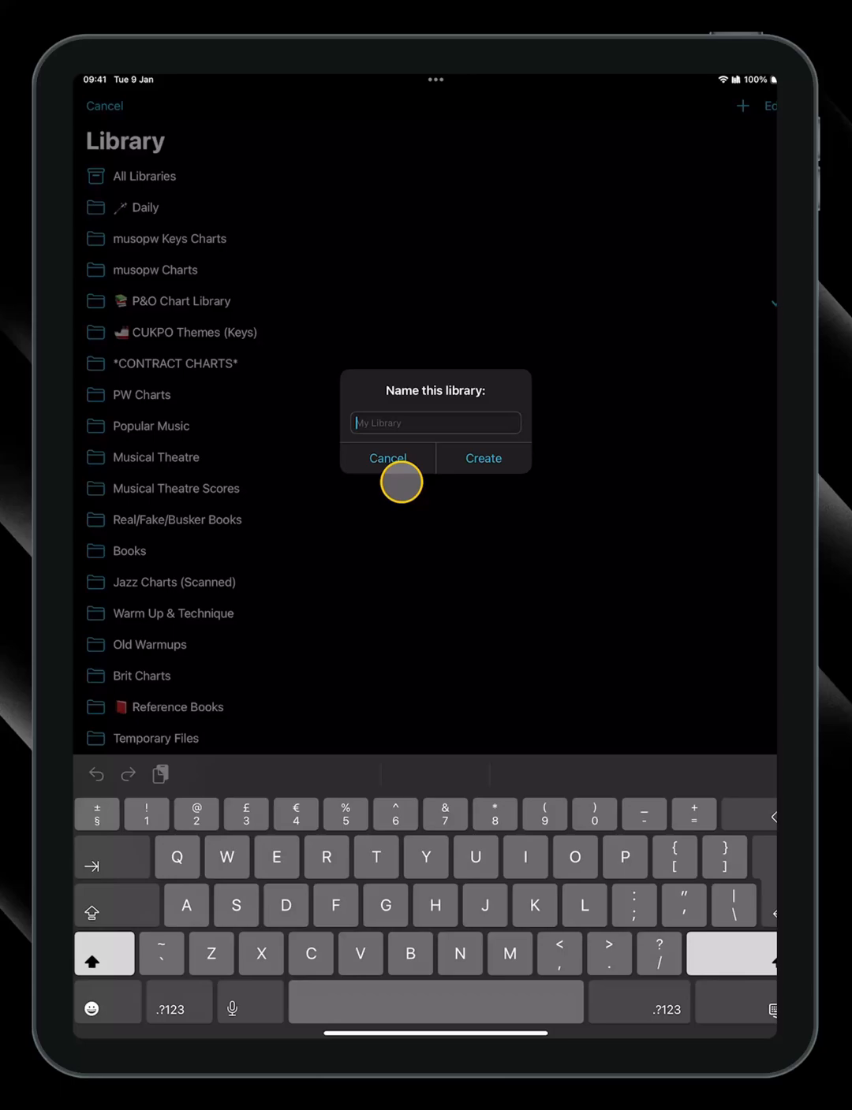
click(388, 457)
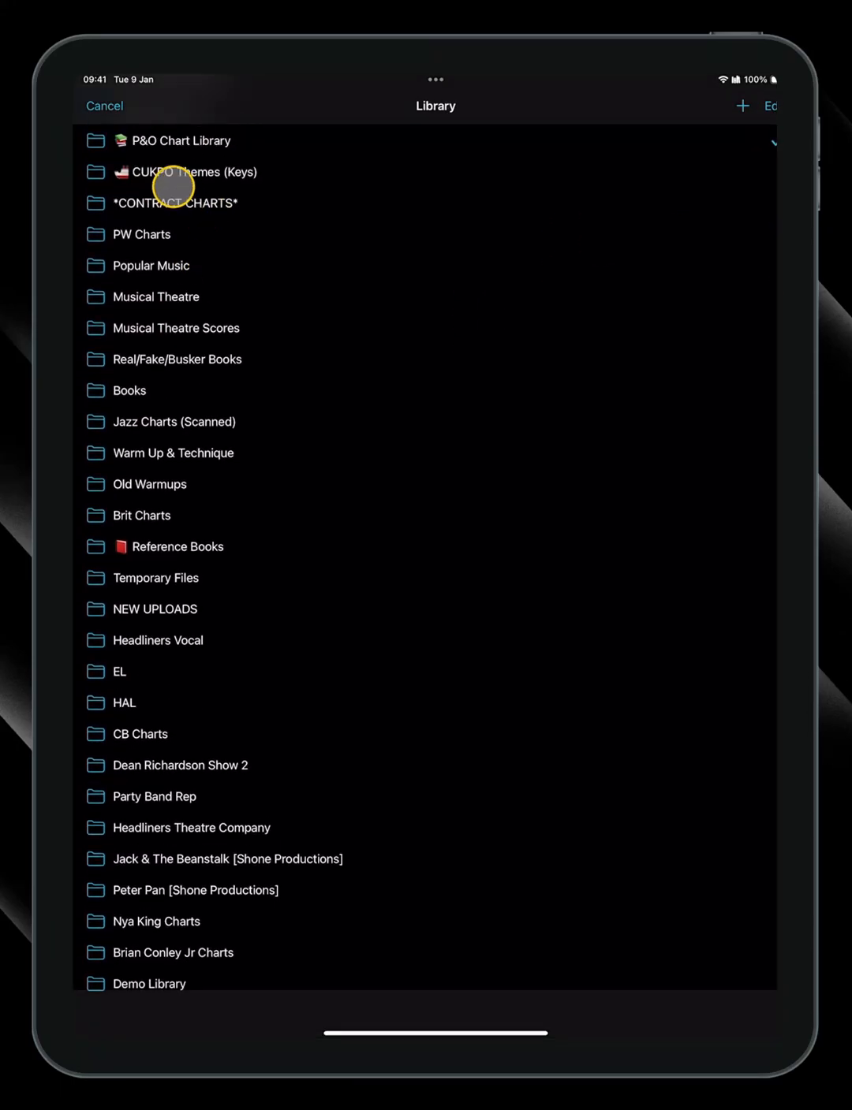
scroll(down, 3)
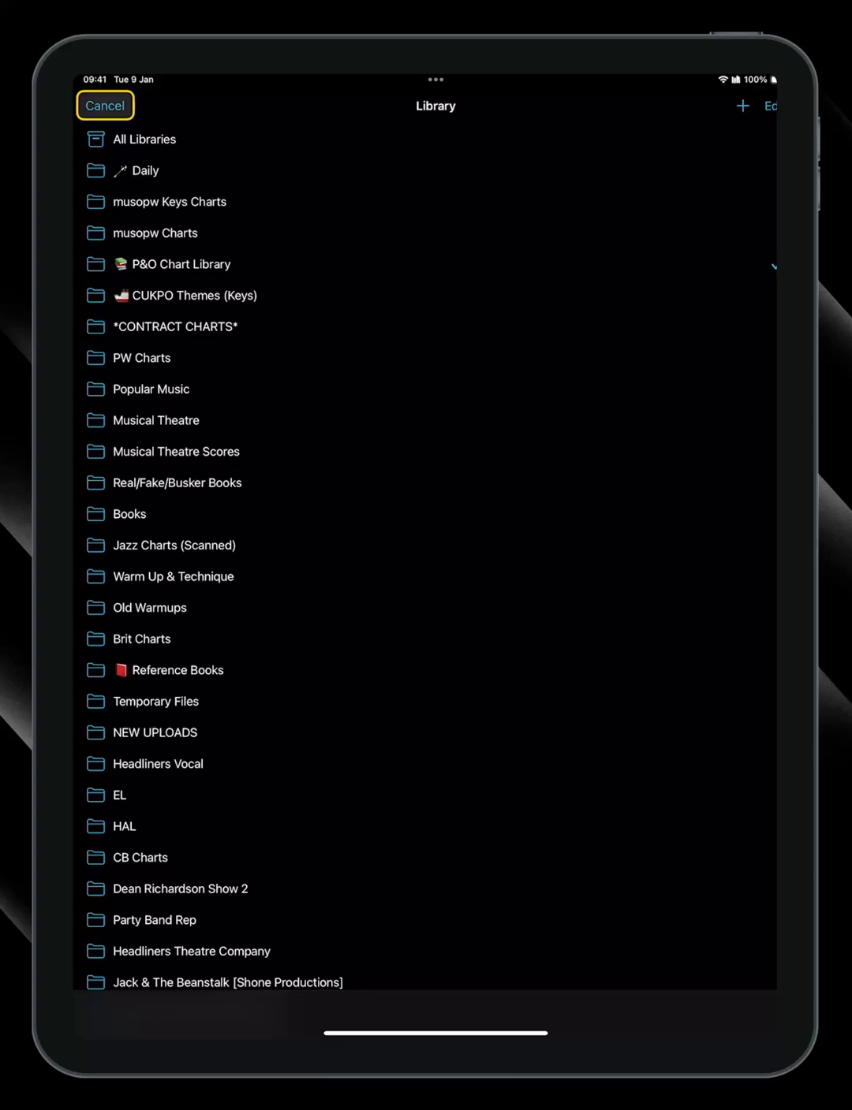
Return to the P&O Chart Library and show its import source menu
click(180, 263)
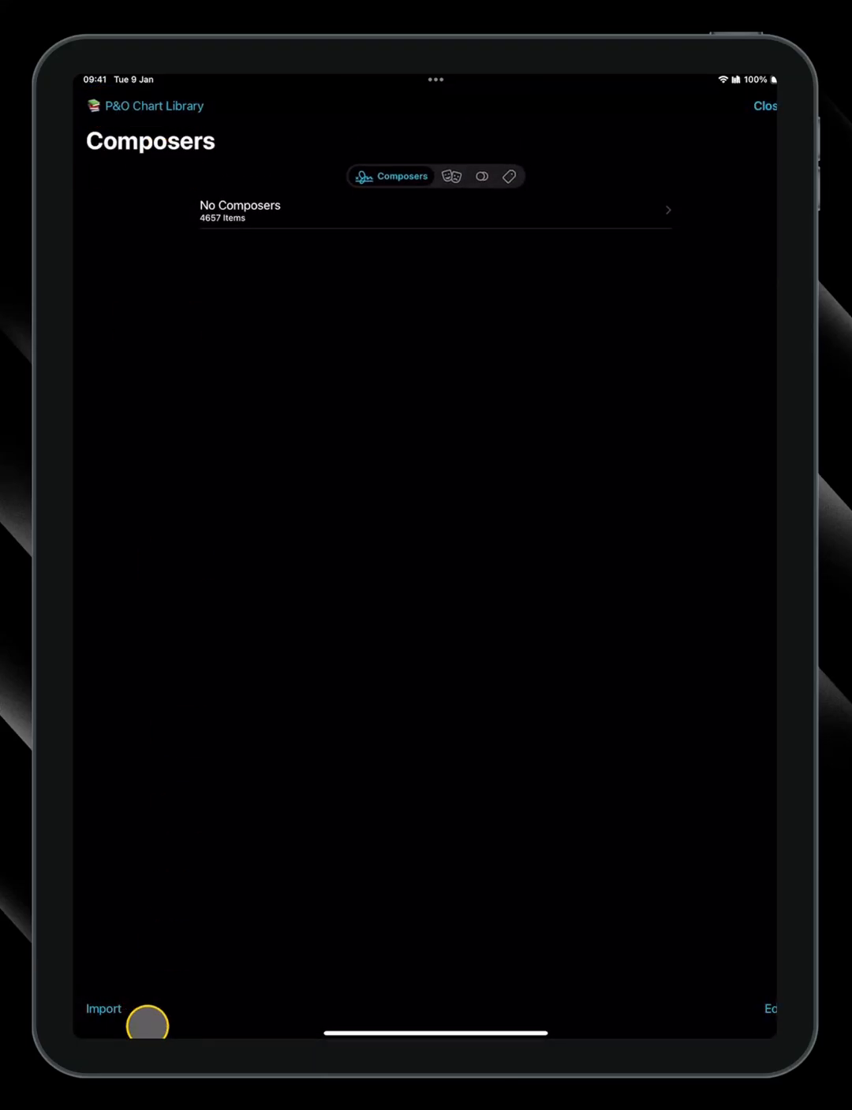
click(104, 1009)
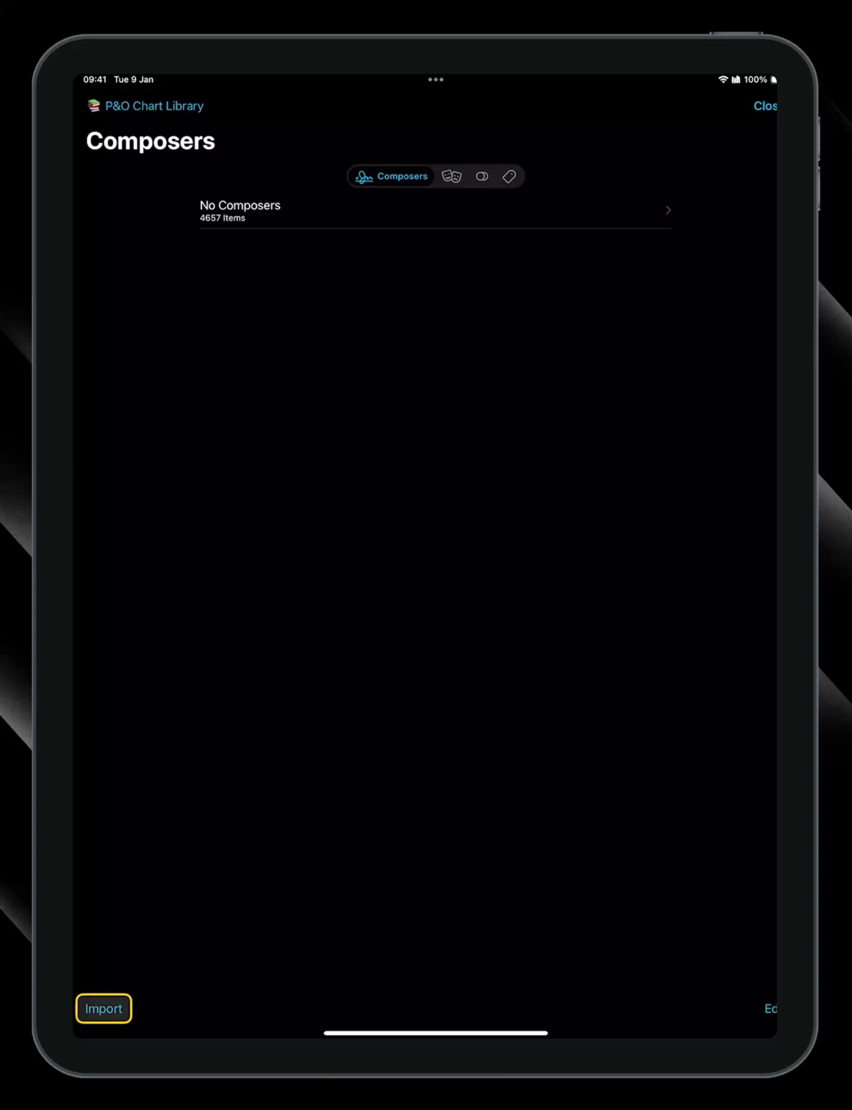
click(104, 1009)
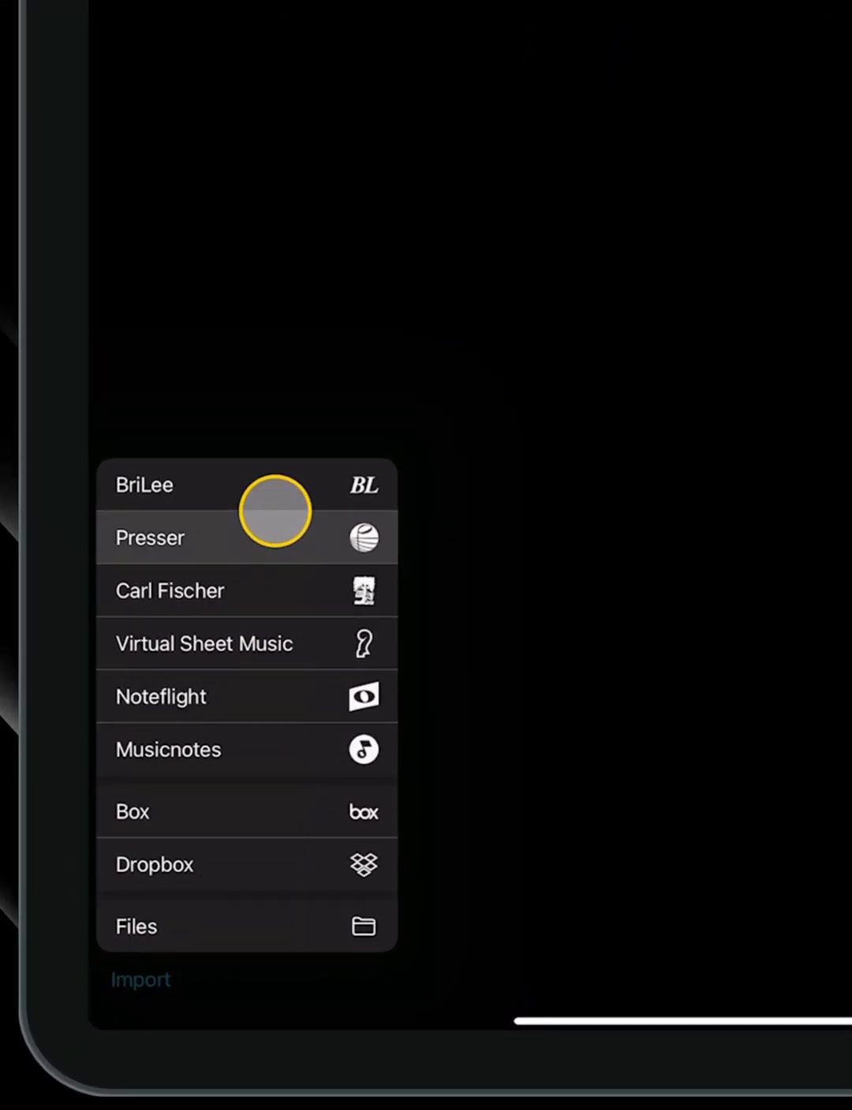
mouse_move(274, 742)
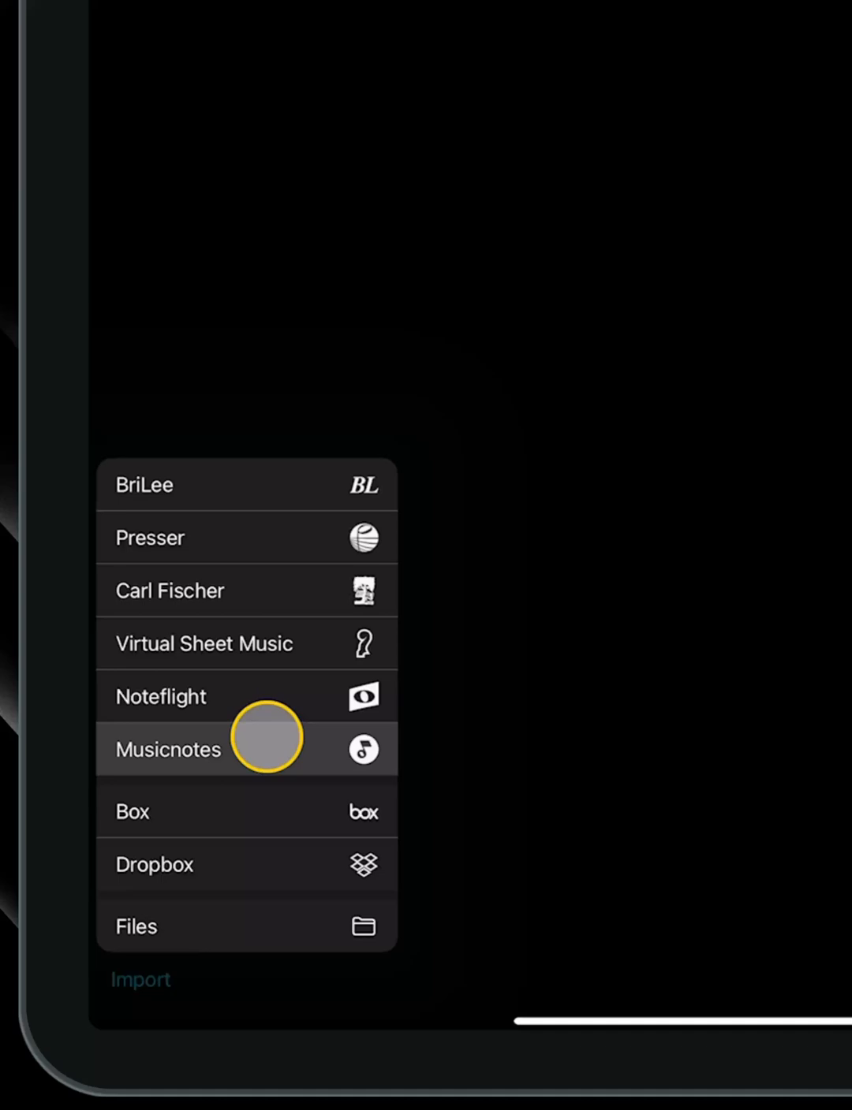
mouse_move(224, 926)
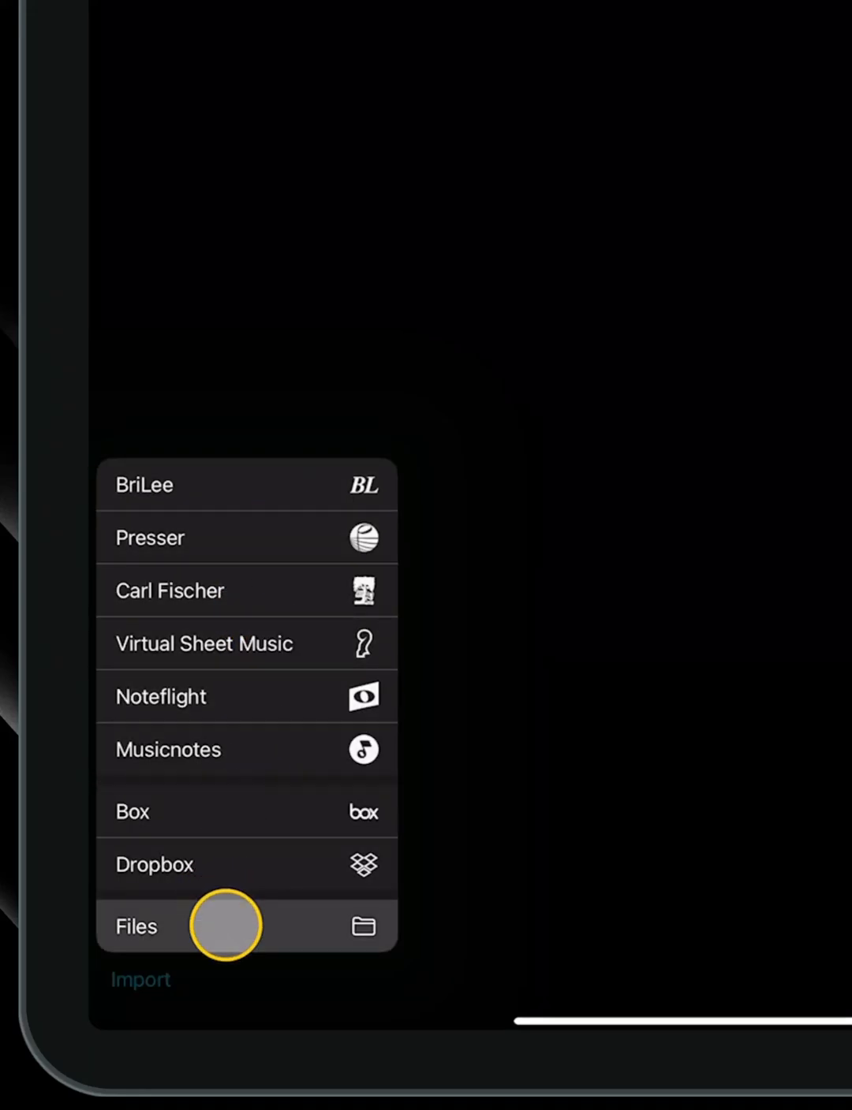
Browse Files on My iPad into the Drum Chart Update folder and select the Hallelujah chart
click(136, 926)
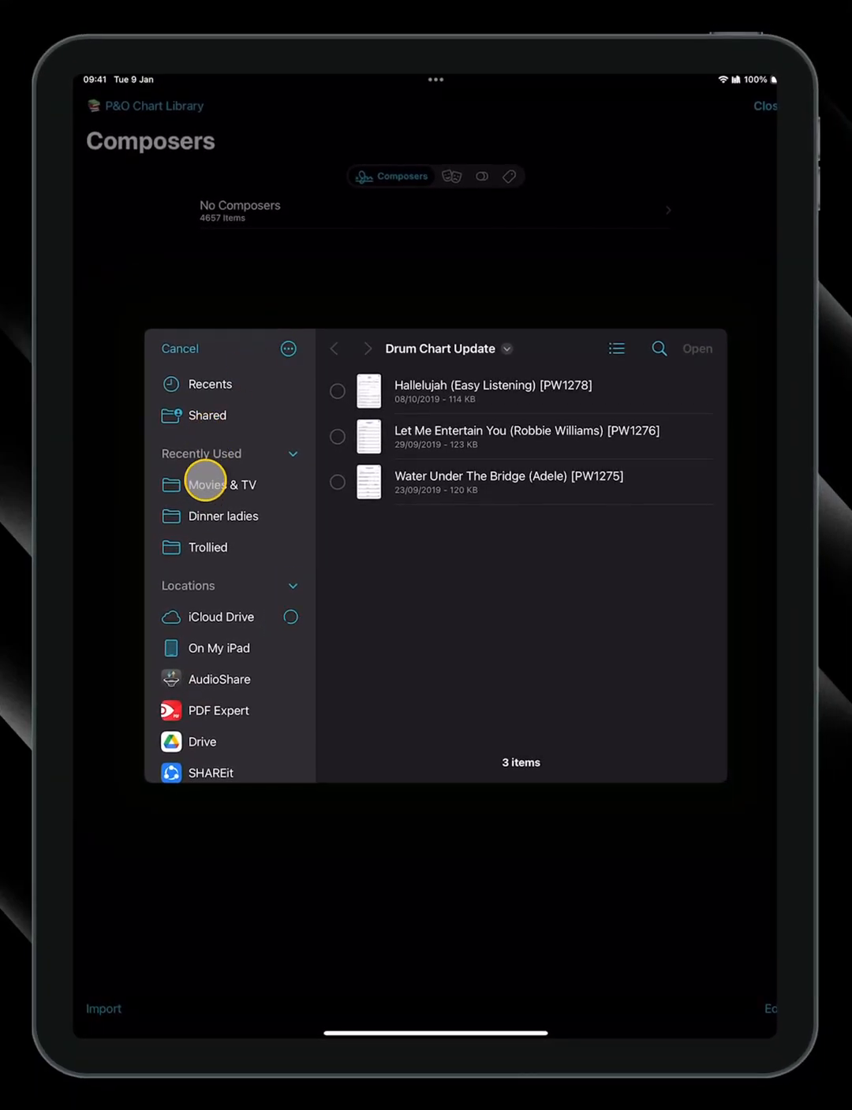
scroll(down, 3)
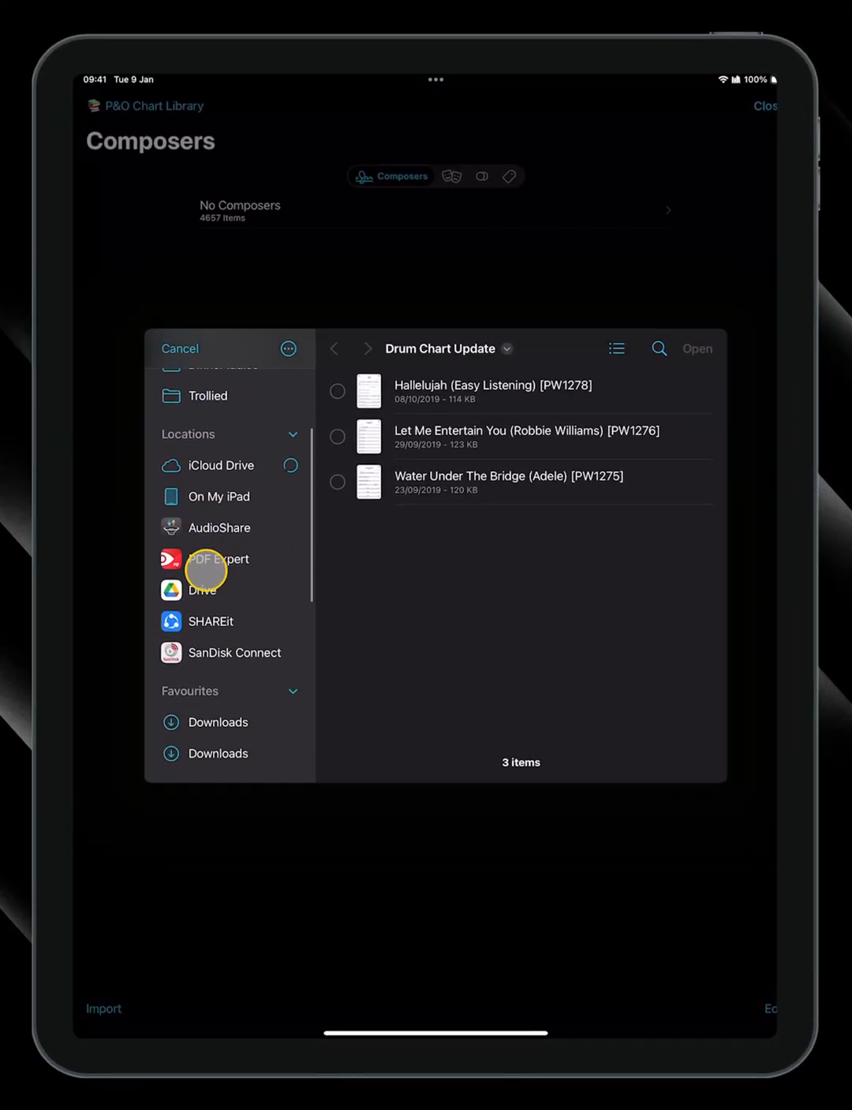
scroll(down, 3)
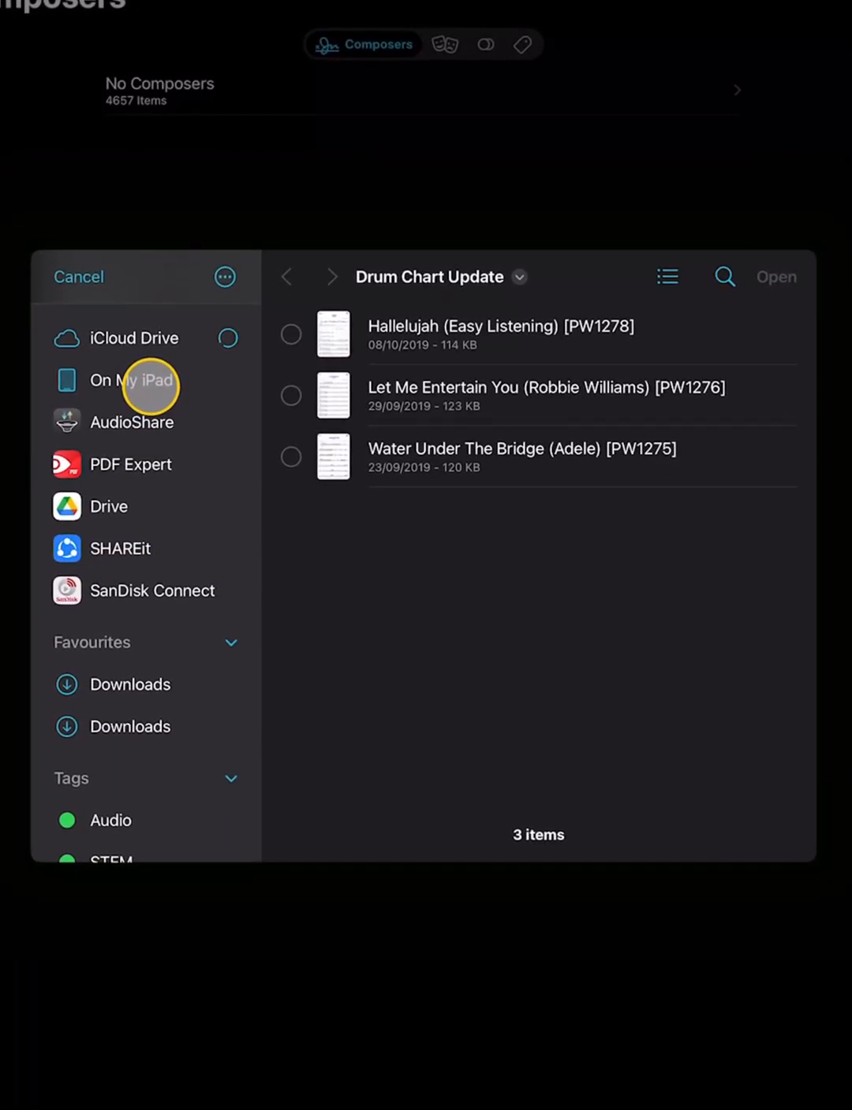
click(132, 380)
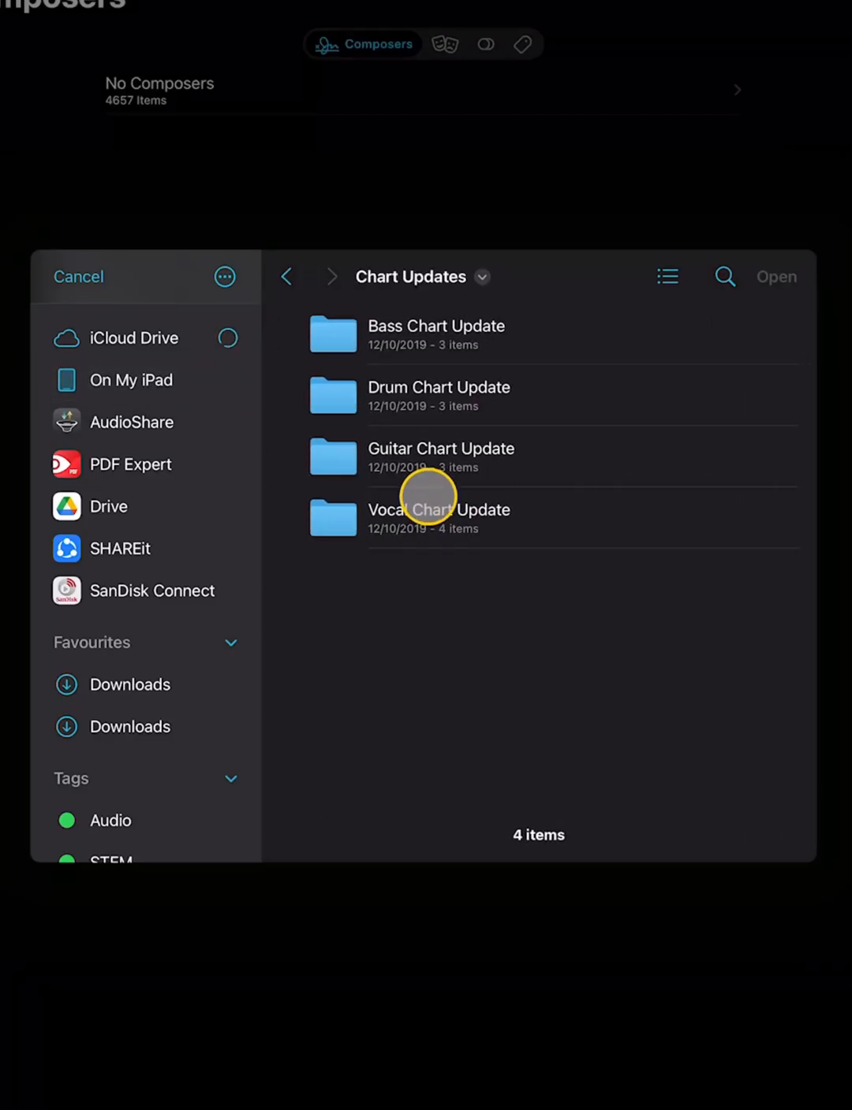
mouse_move(418, 394)
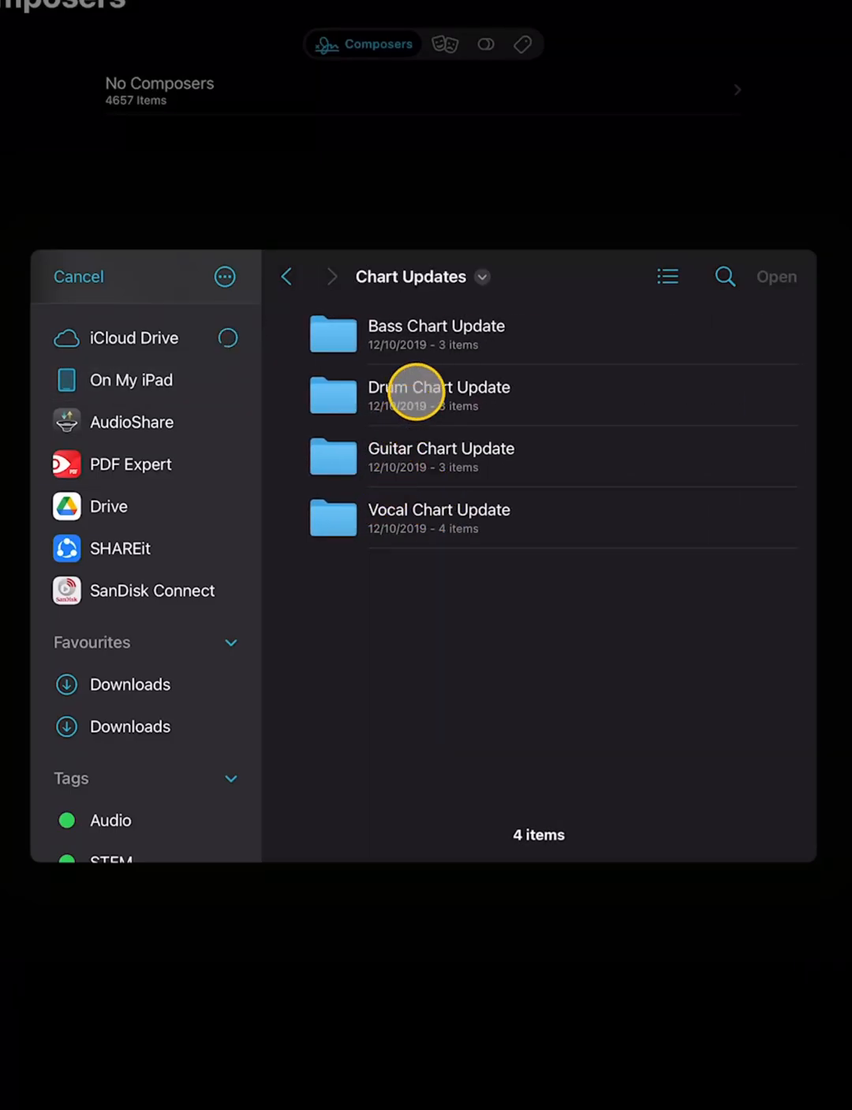
click(438, 394)
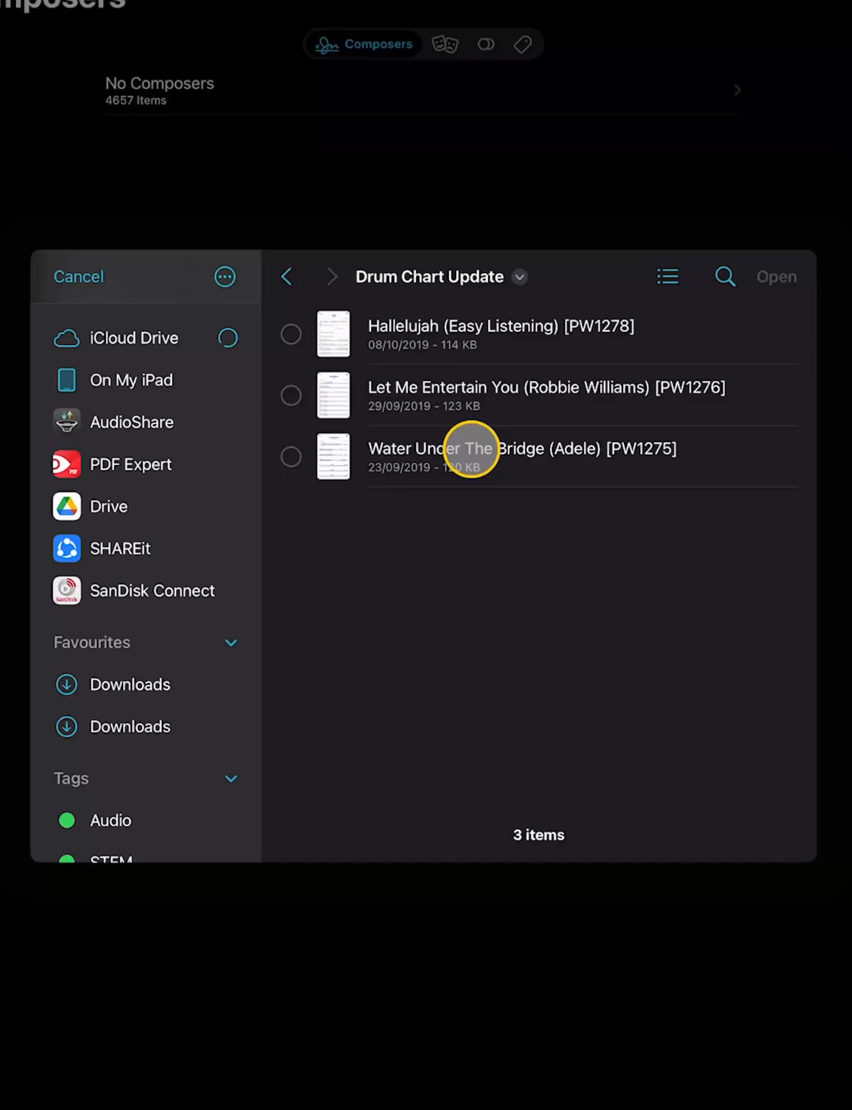
mouse_move(416, 334)
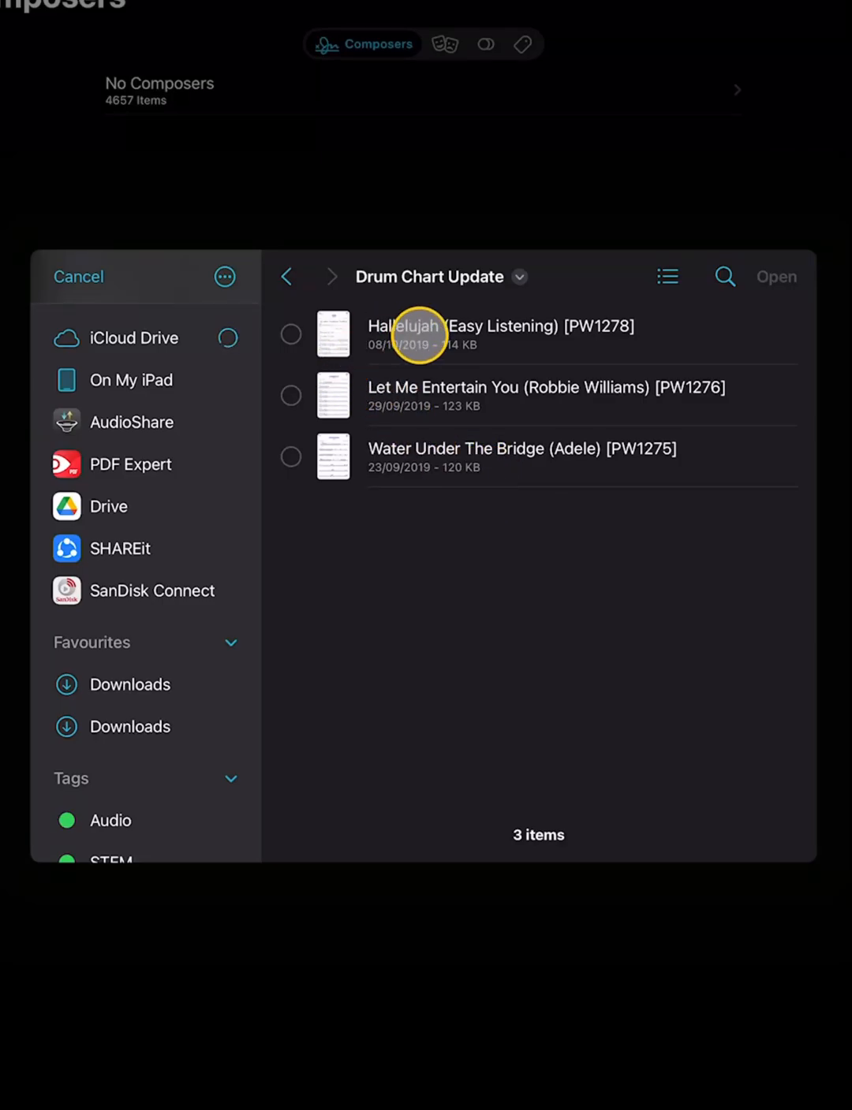
click(290, 335)
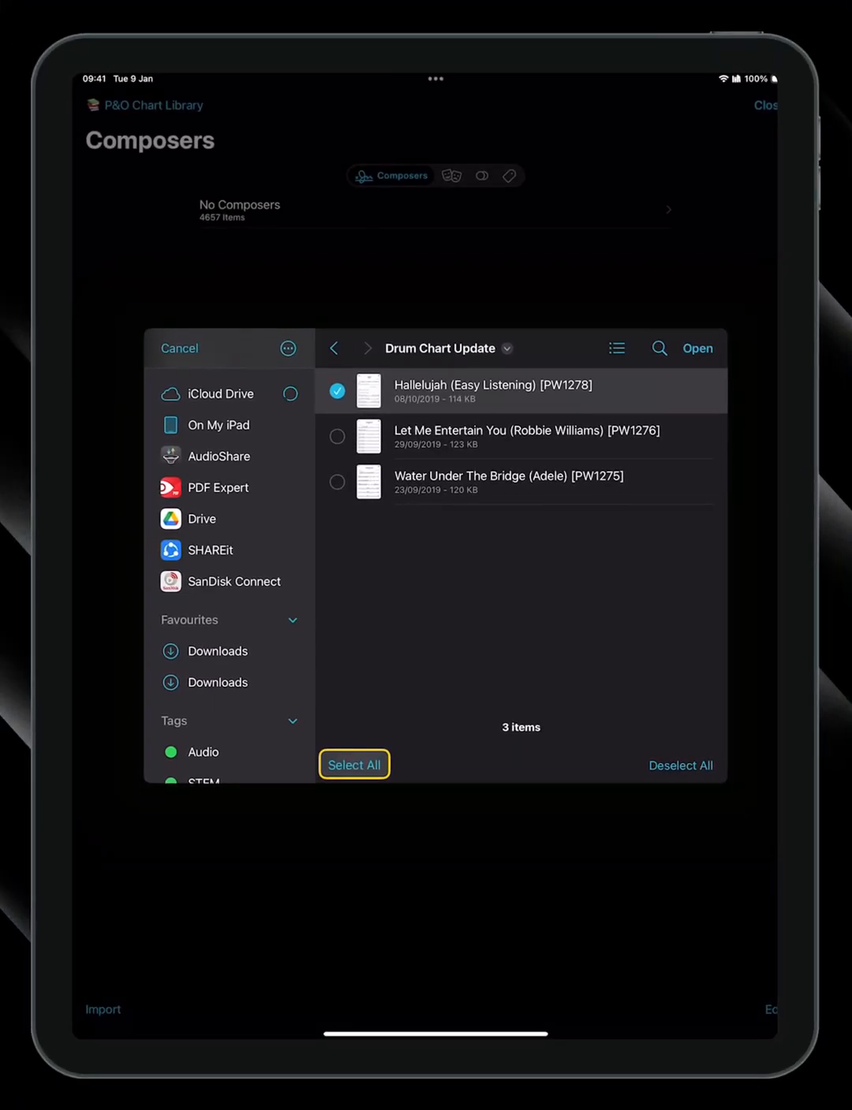
Select all three drum charts and open them for import
click(353, 764)
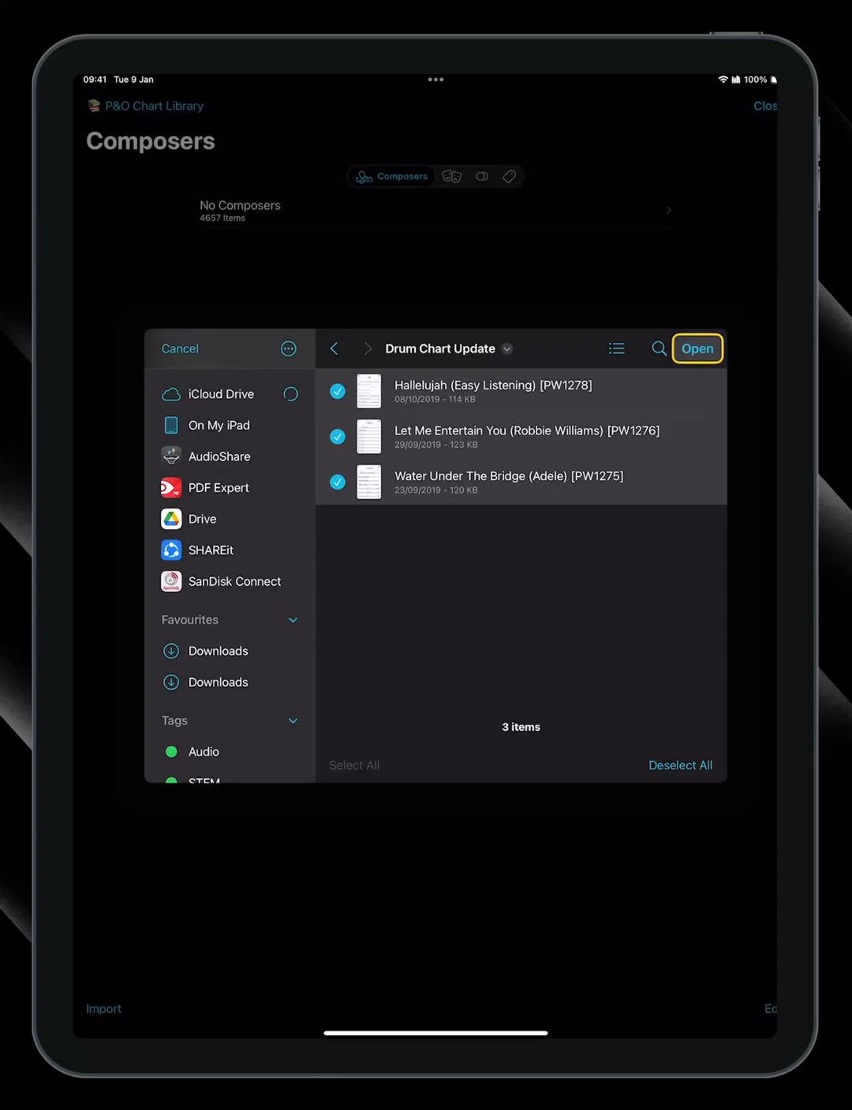
click(696, 349)
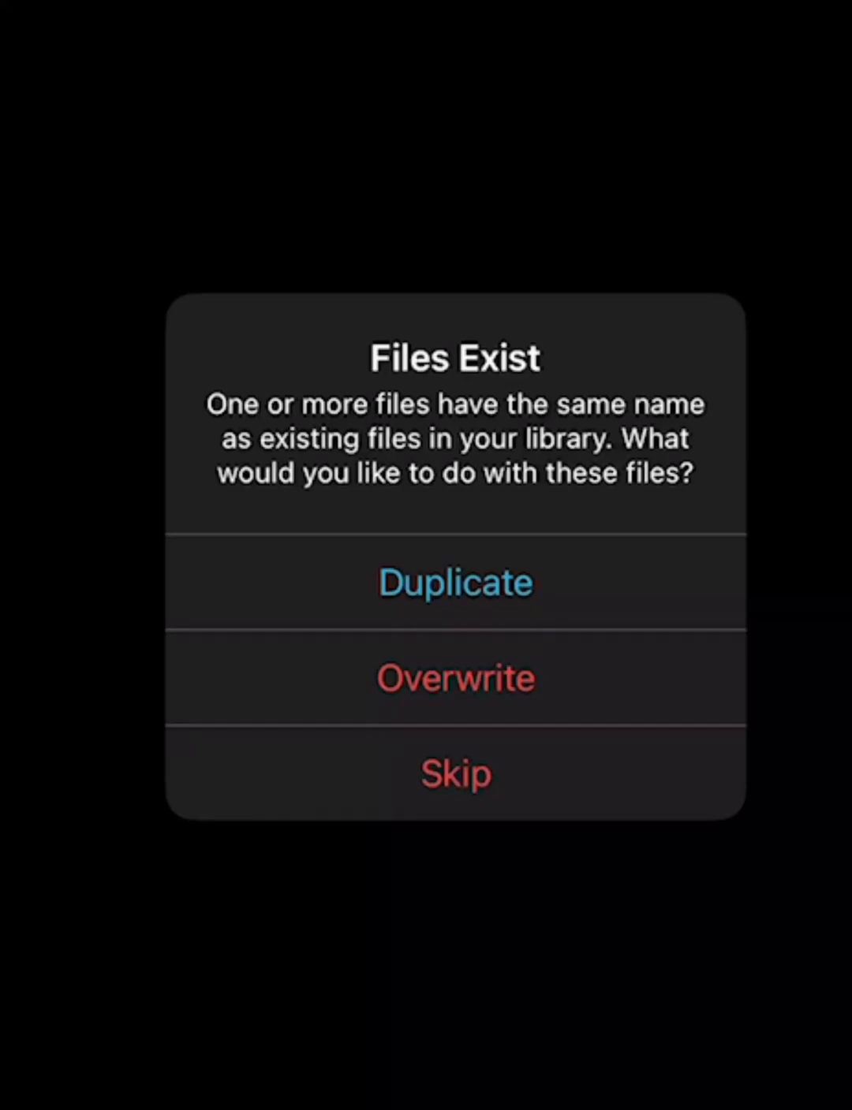
Confirm the import and skip charts whose names already exist in the library
click(456, 773)
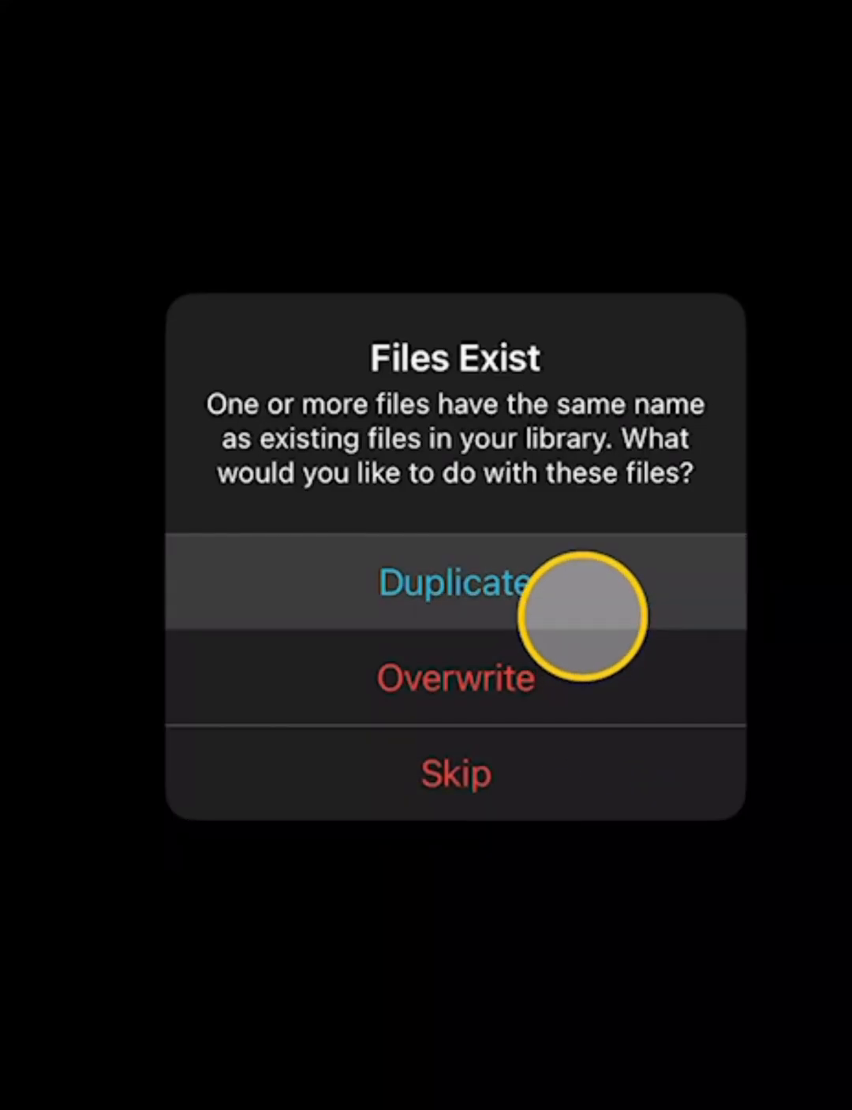
mouse_move(586, 588)
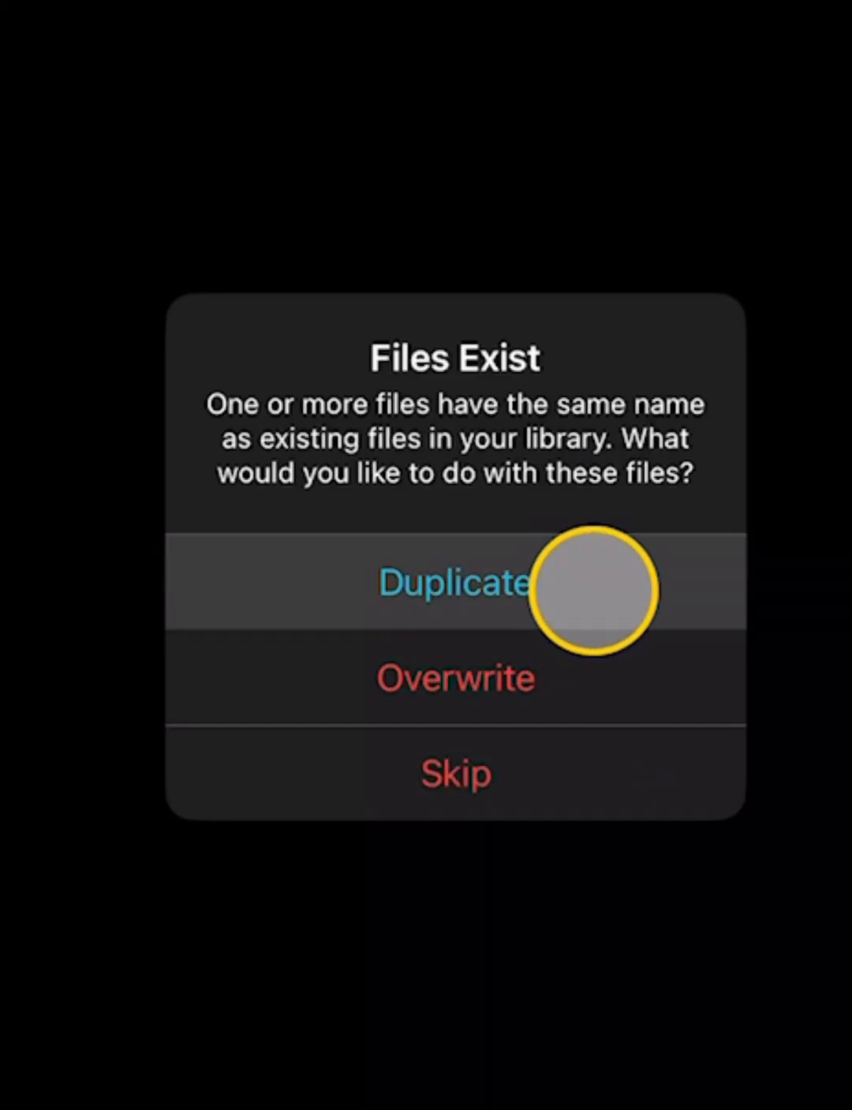
mouse_move(596, 648)
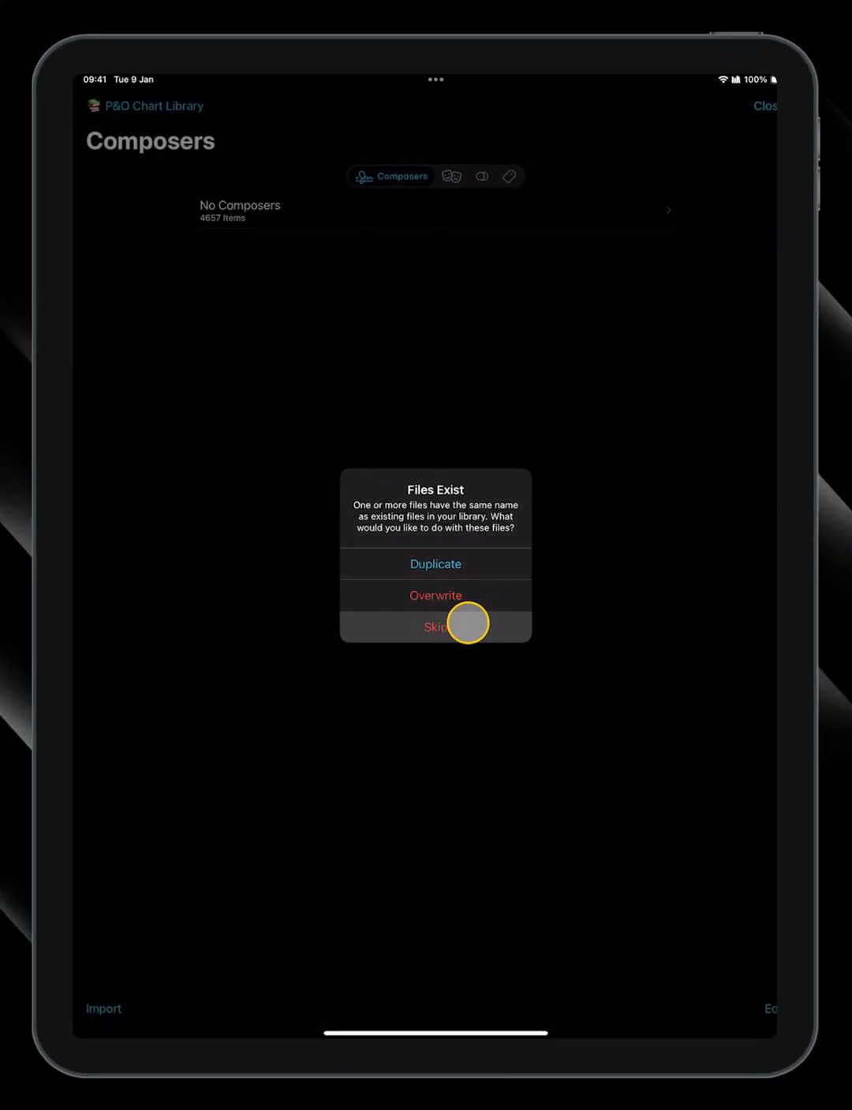
click(435, 626)
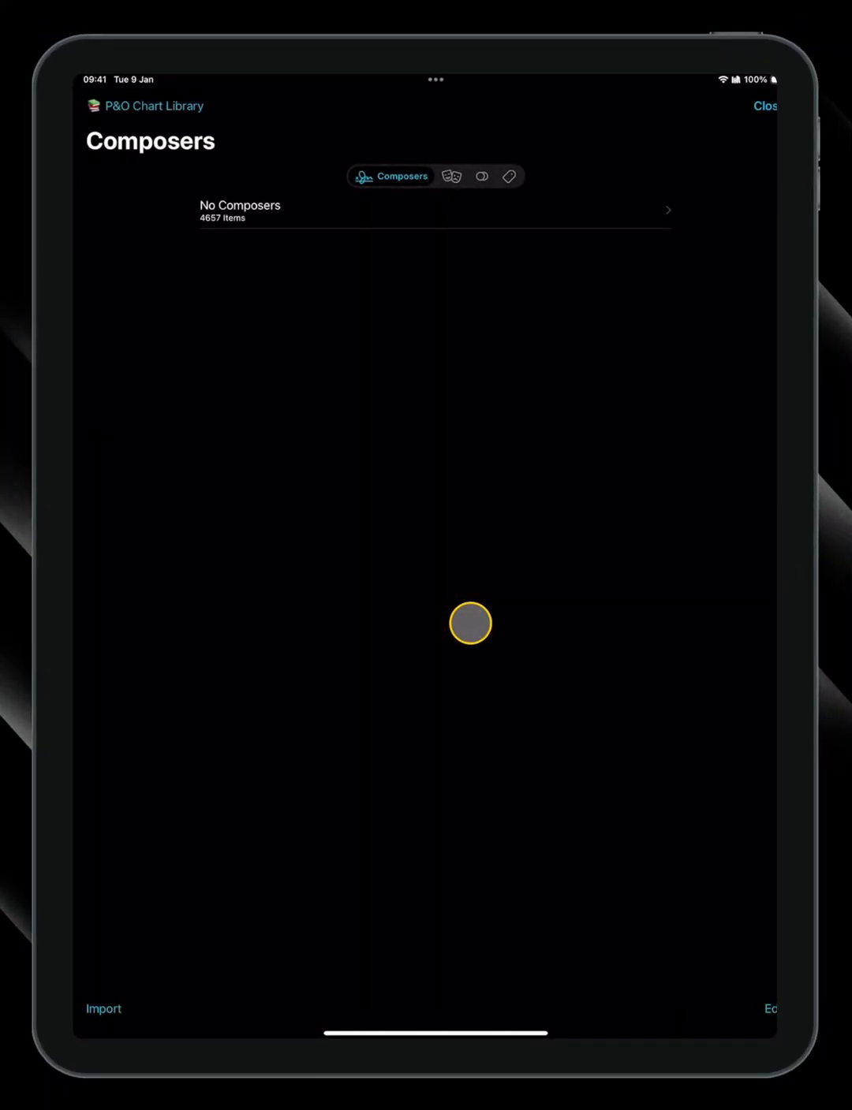